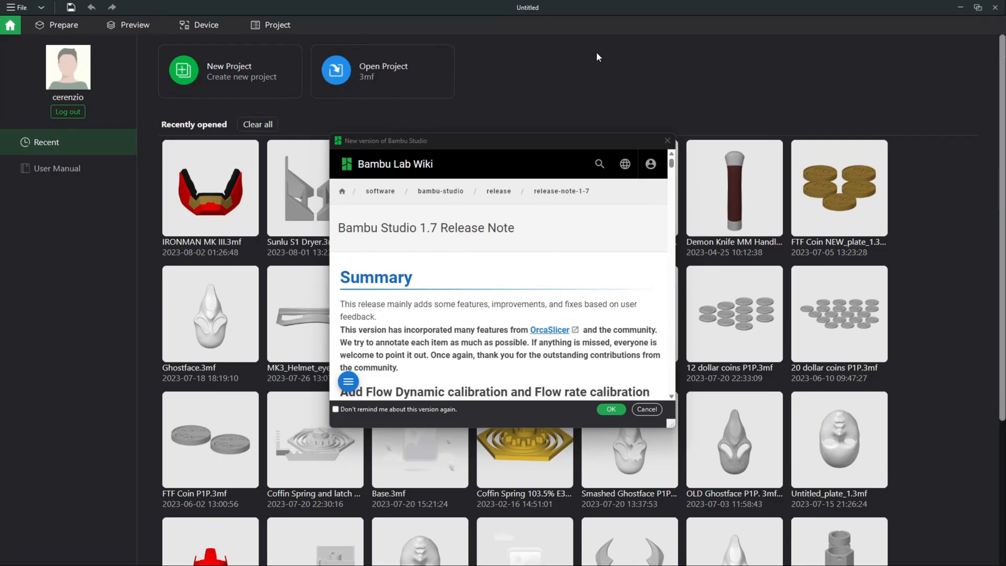
pyautogui.moveTo(512, 265)
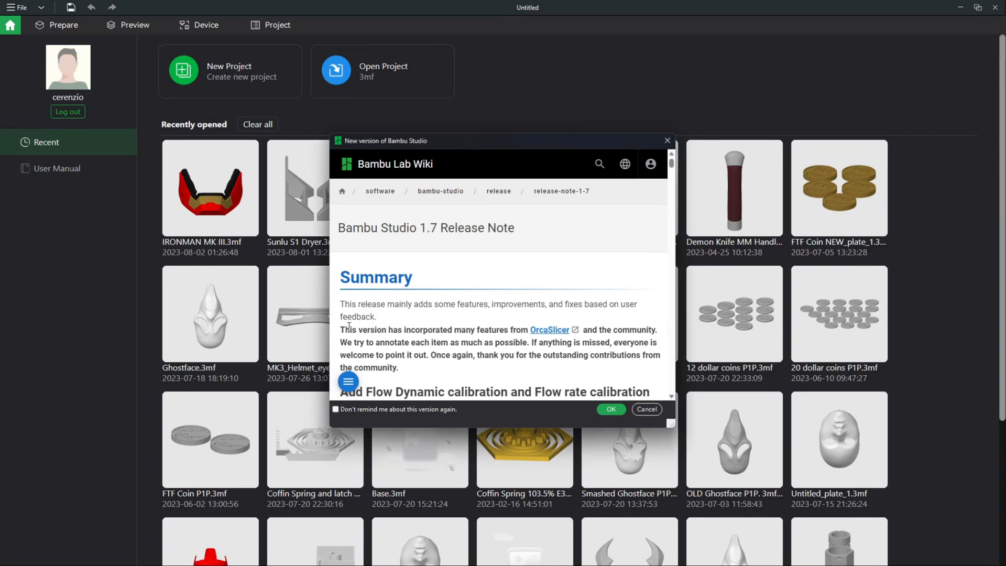
# Scroll the 1.7 release notes from the Summary to the Flow Dynamics Calibration video
pyautogui.moveTo(341, 329); pyautogui.dragTo(645, 329)
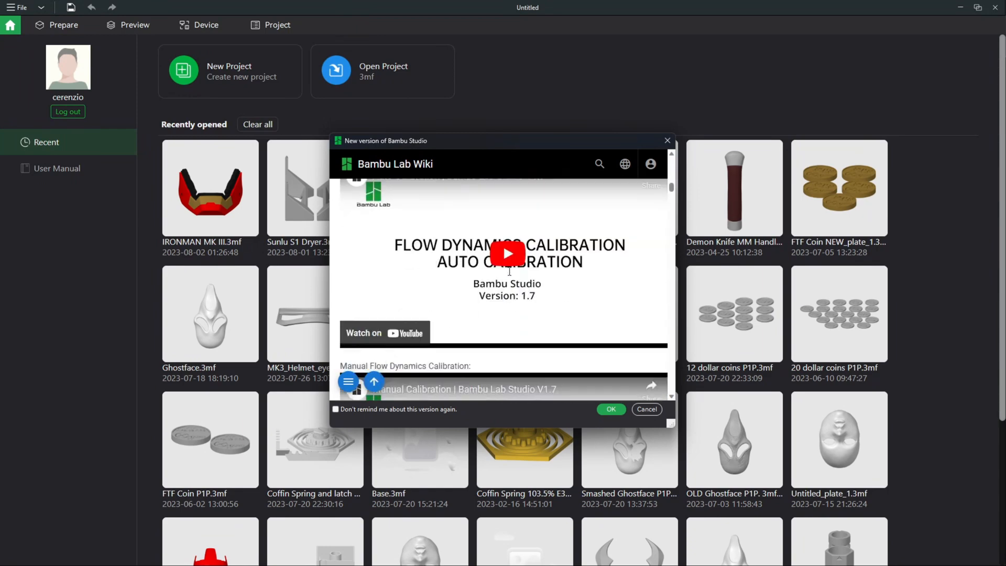
# Scroll the release notes to the device model file browsing and Flow Dynamic calibration section
pyautogui.scroll(-3)
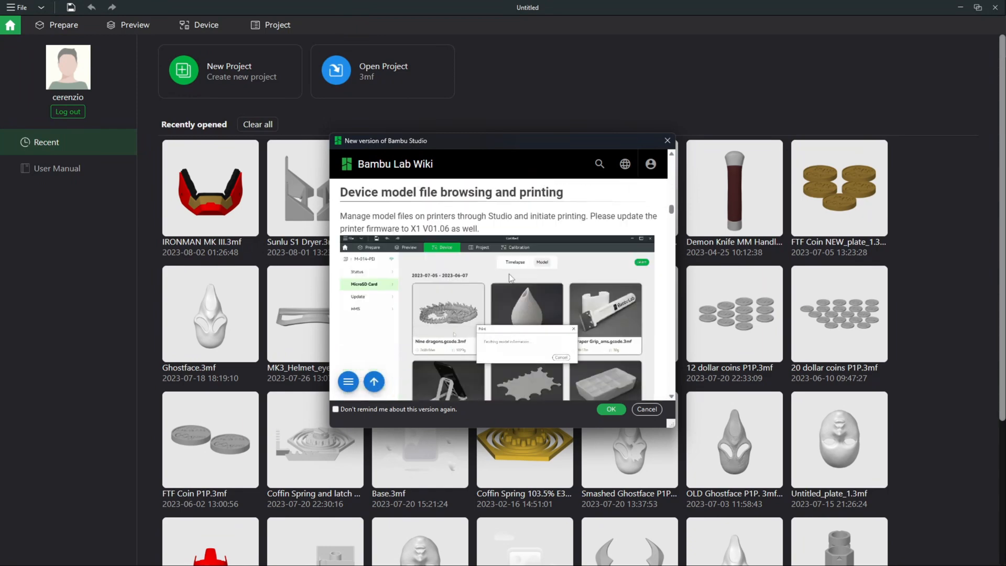
pyautogui.moveTo(525, 281)
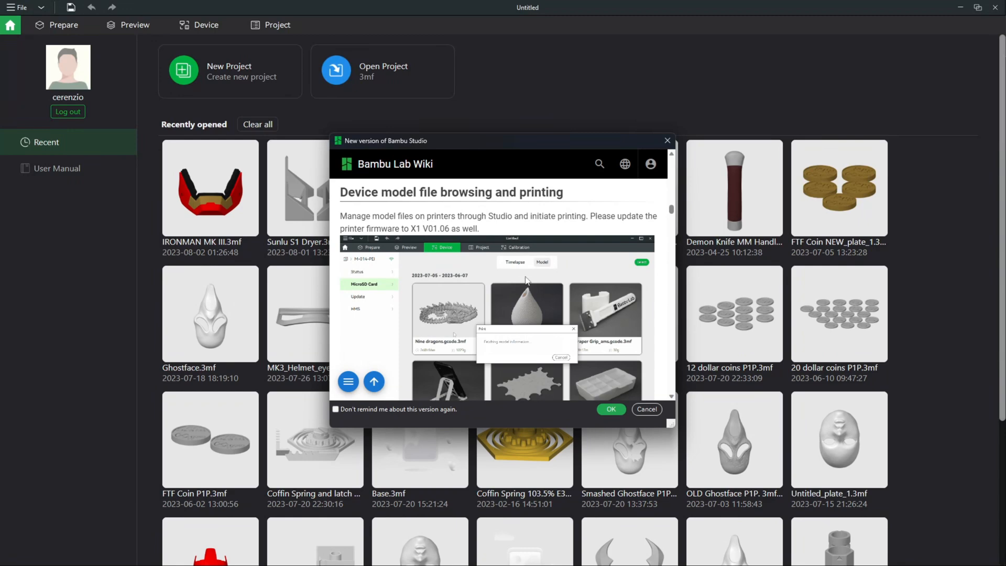
pyautogui.moveTo(558, 335)
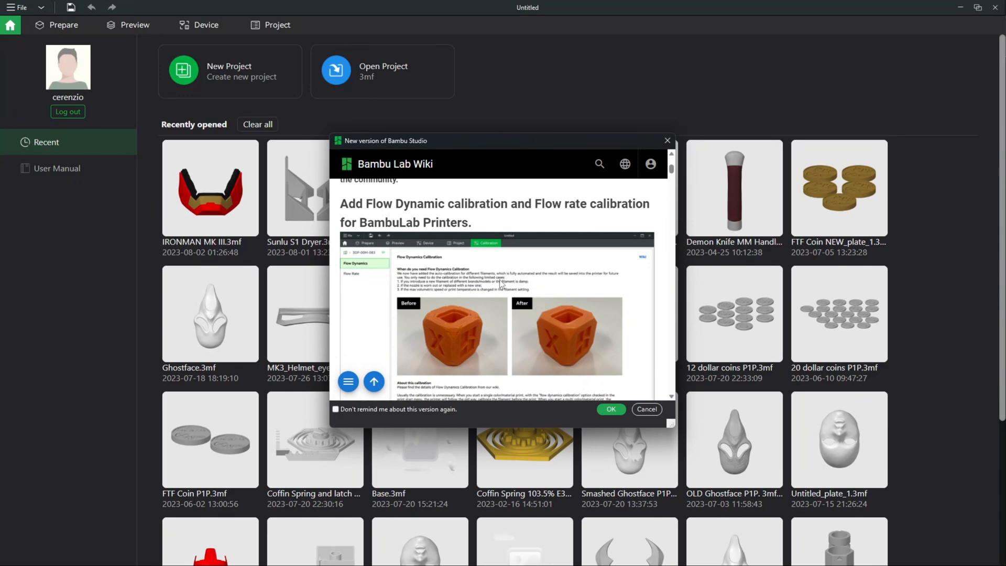
# Scroll through the Flow Rate Calibration notes, highlighting the 'calibrations usually unnecessary' sentence, to the skipping models section
pyautogui.scroll(-3)
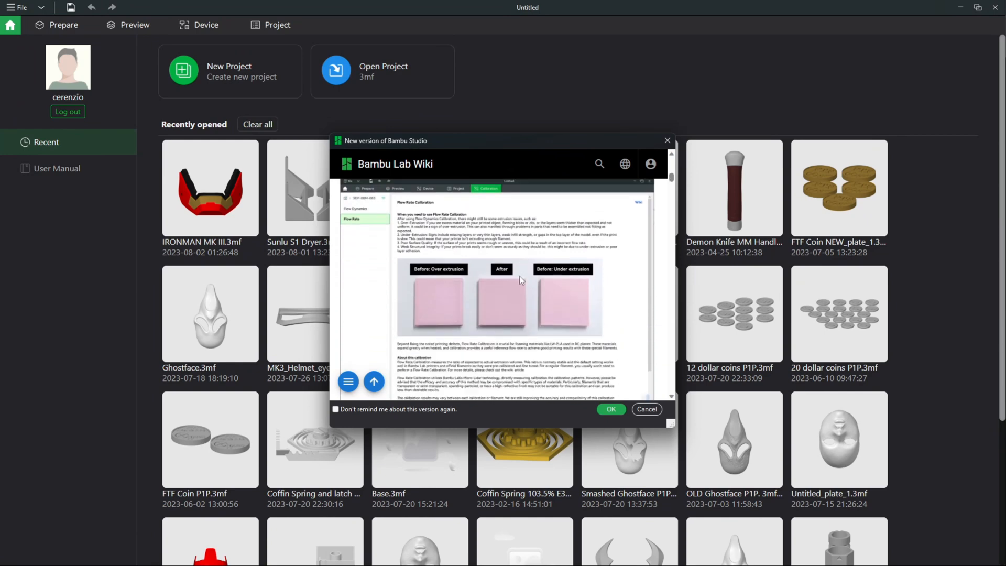
pyautogui.scroll(-3)
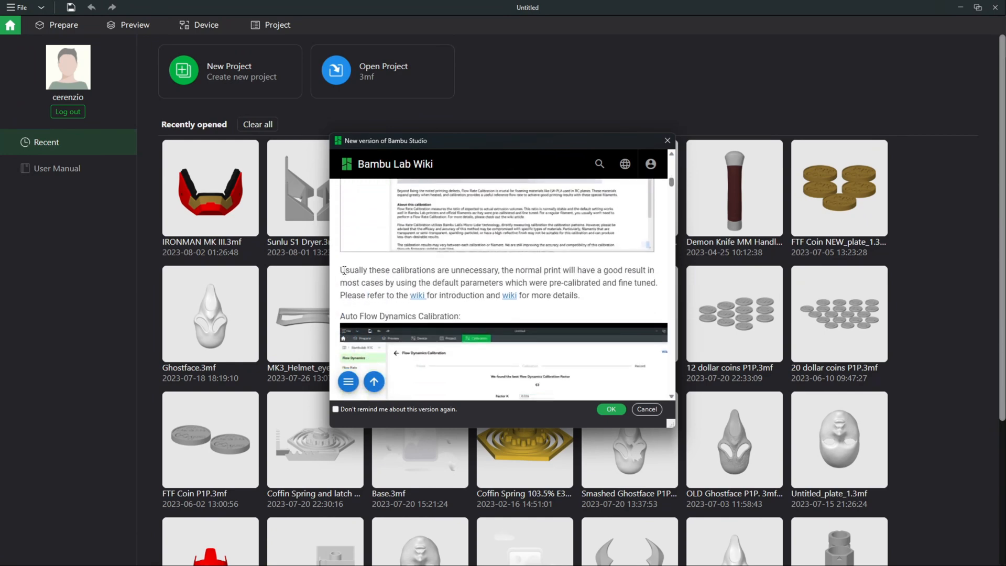
pyautogui.moveTo(341, 269); pyautogui.dragTo(499, 270)
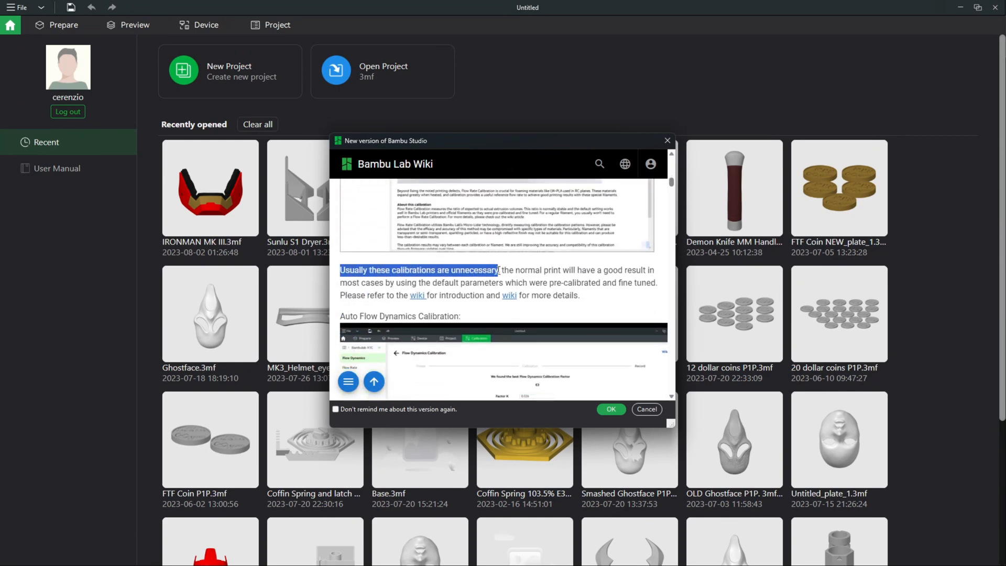
pyautogui.scroll(-3)
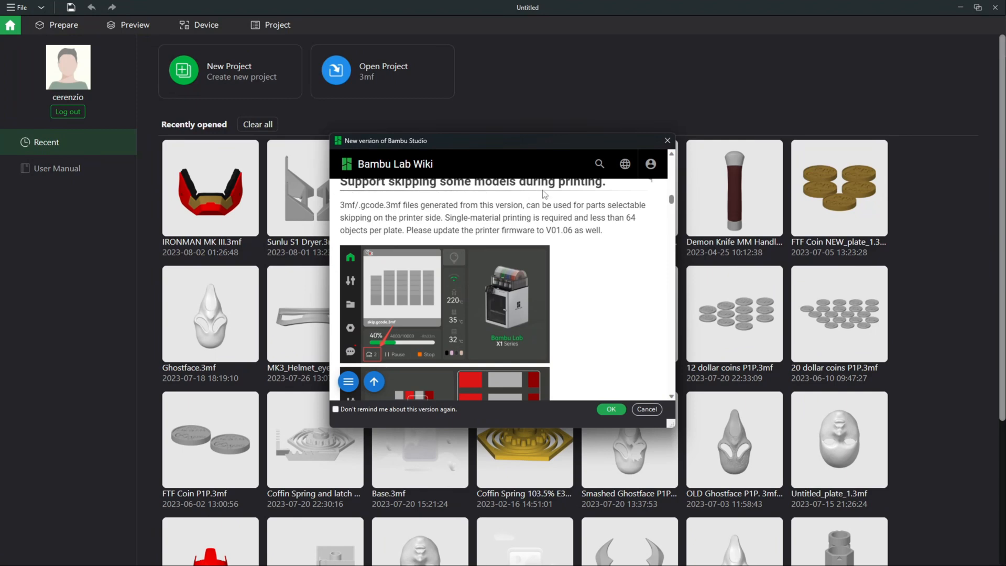
pyautogui.moveTo(510, 329)
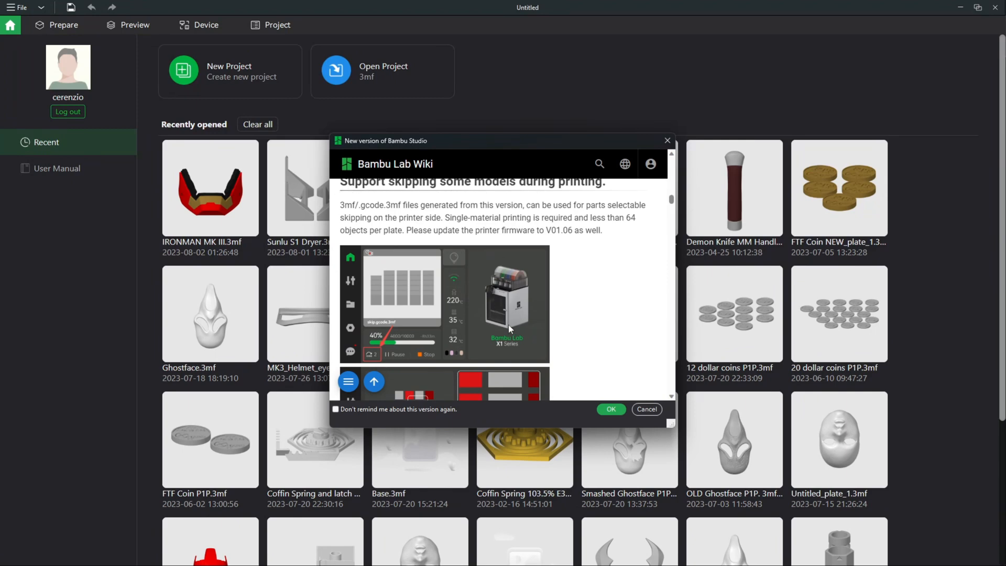
pyautogui.moveTo(385, 340)
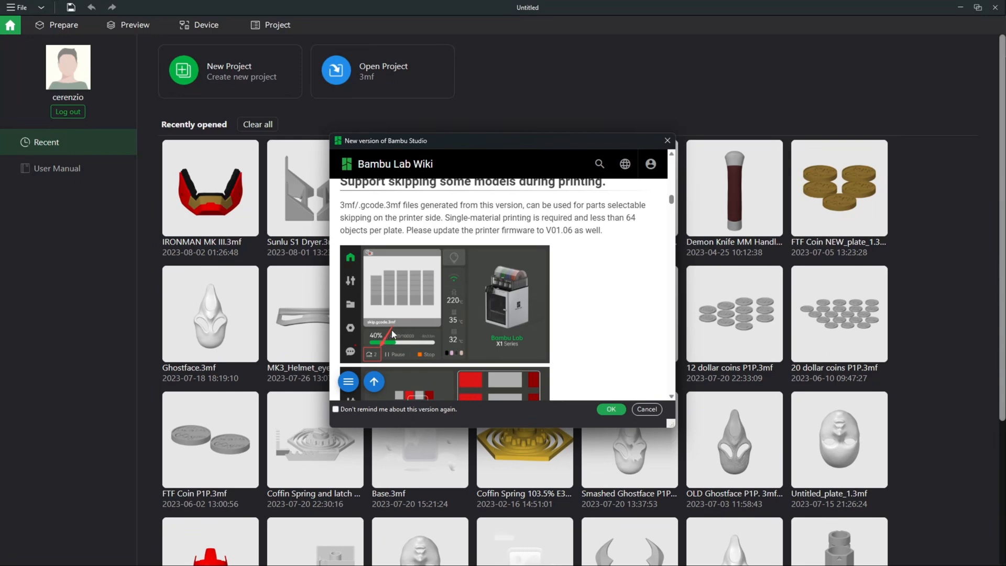
pyautogui.scroll(-3)
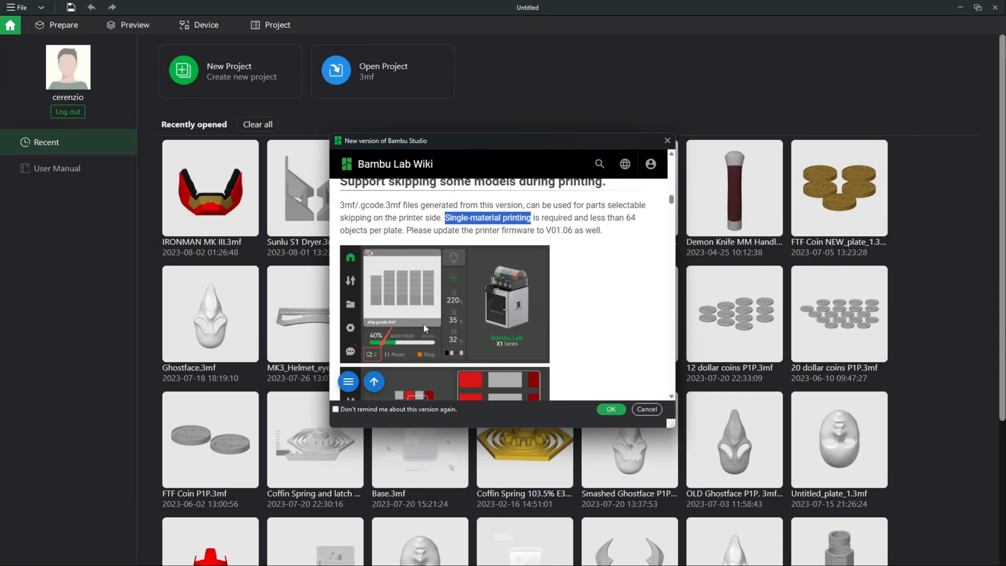
# Scroll past the Mesh boolean section to the third-party printer profiles heading and highlight it
pyautogui.scroll(-3)
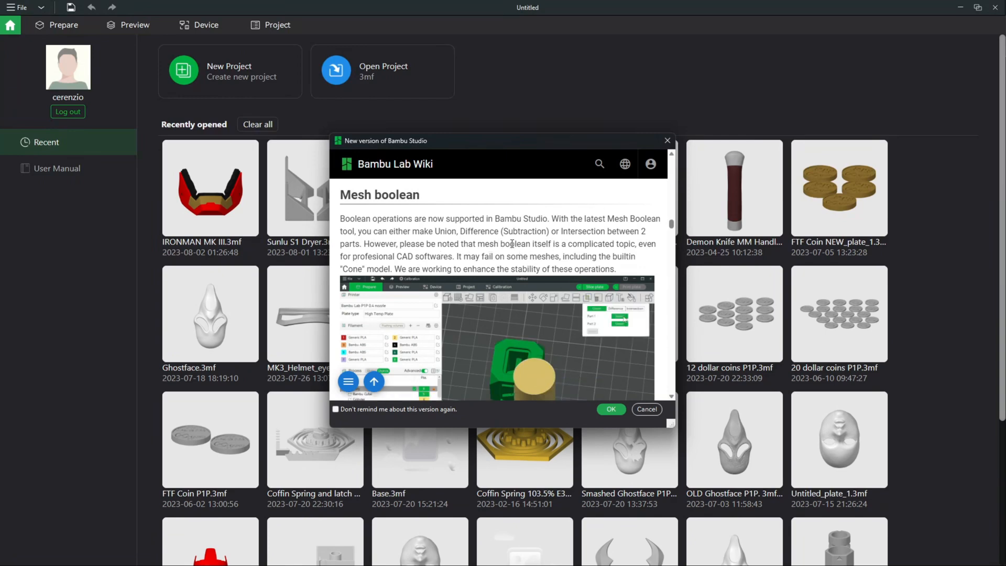
pyautogui.moveTo(500, 244); pyautogui.dragTo(583, 244)
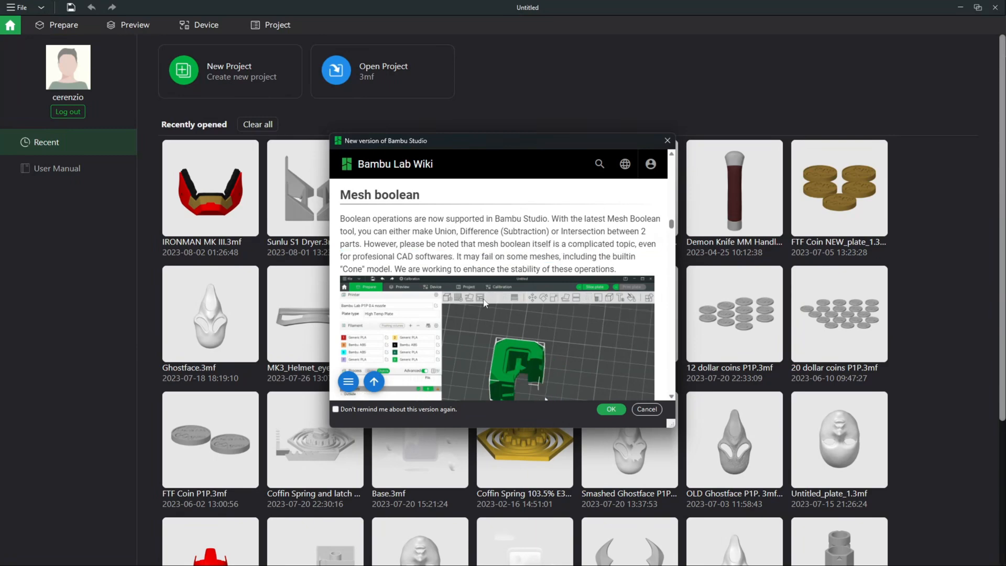
pyautogui.scroll(-3)
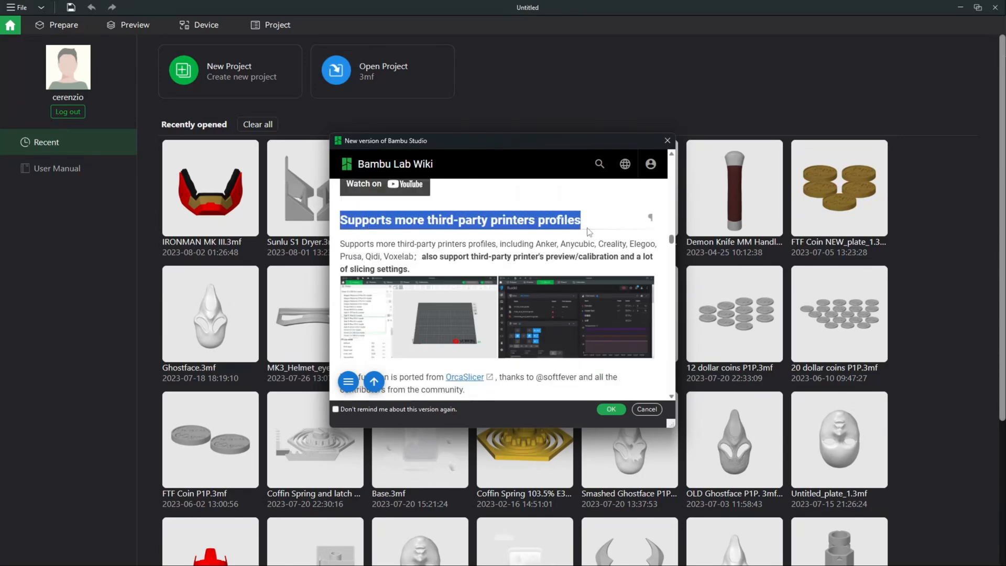
pyautogui.moveTo(490, 293)
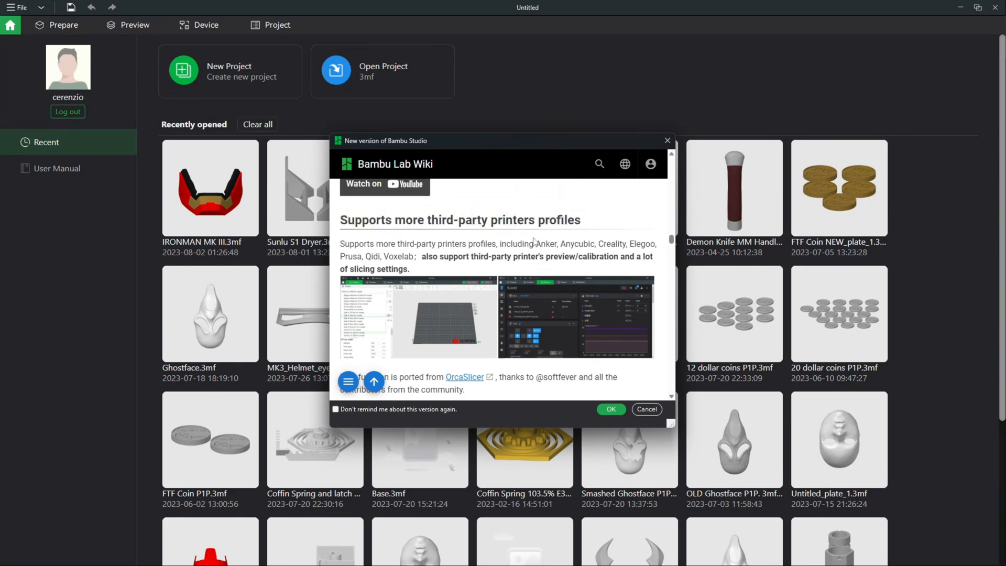
pyautogui.moveTo(534, 244)
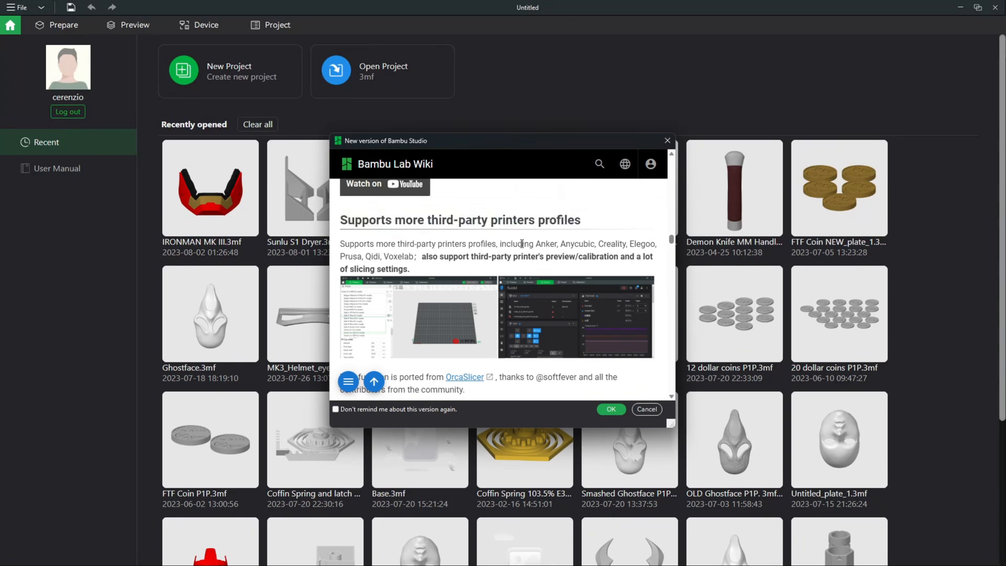
# Scroll past the third-party printer profiles text to its YouTube video and the improvements heading
pyautogui.moveTo(533, 244); pyautogui.dragTo(635, 244)
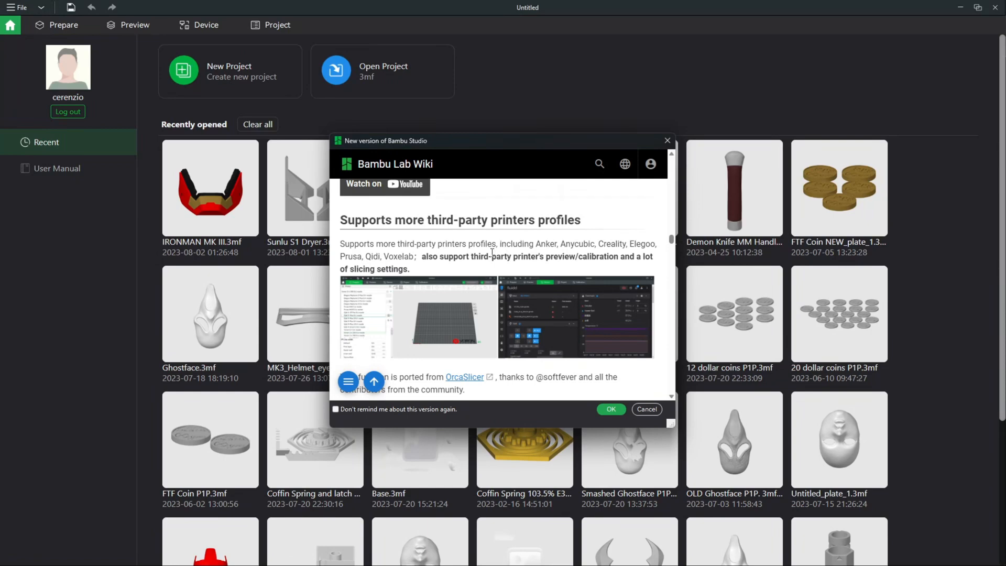
pyautogui.scroll(-3)
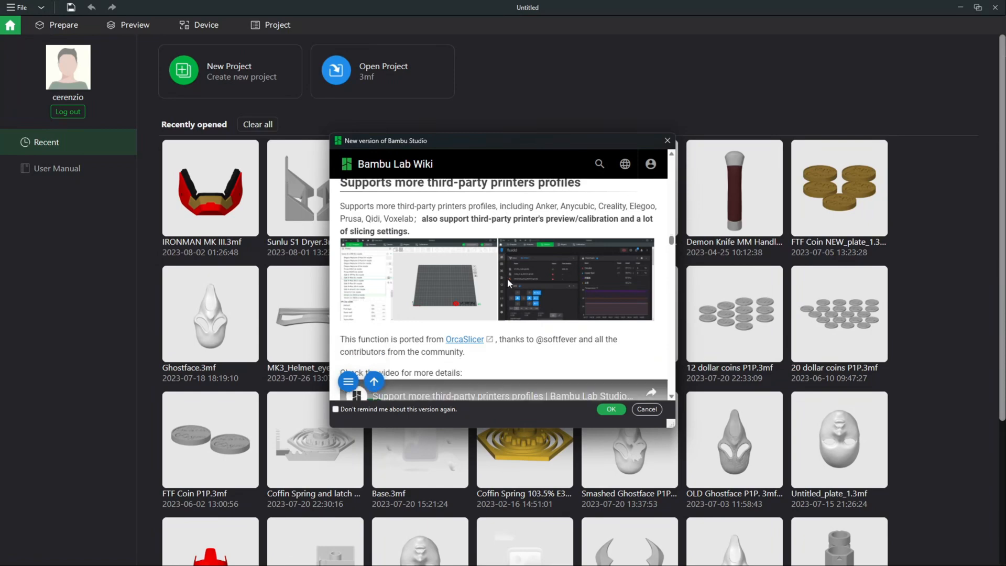
pyautogui.scroll(-3)
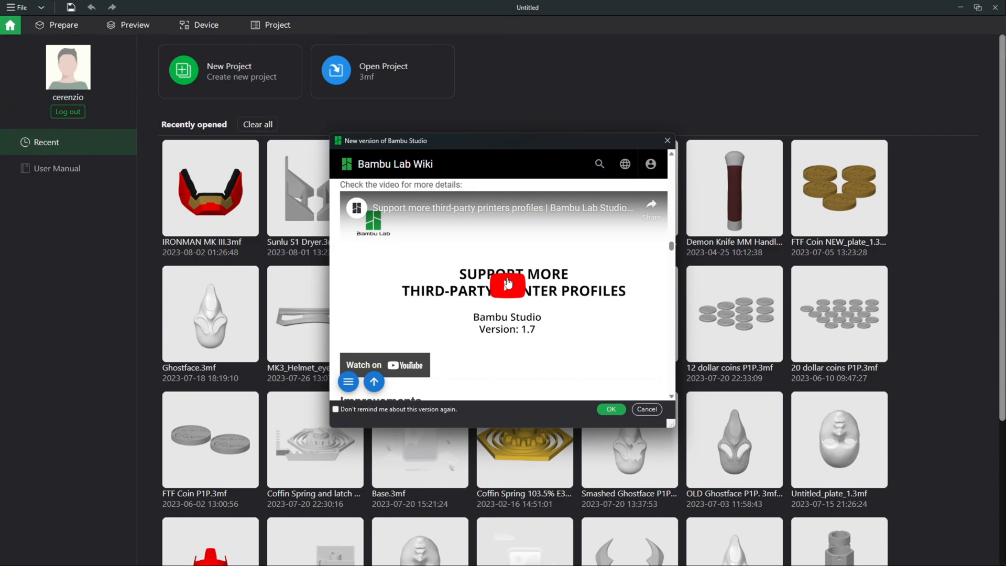
# Scroll on, highlighting the Liveview Enhancement for P1P heading and the Support Bambu Lab P1S item
pyautogui.scroll(-3)
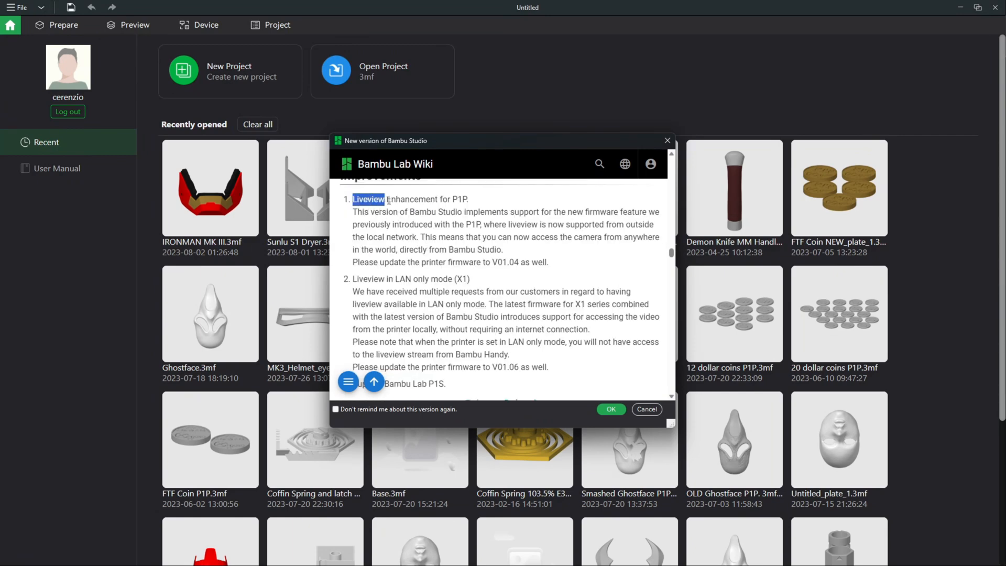
pyautogui.moveTo(353, 199); pyautogui.dragTo(469, 199)
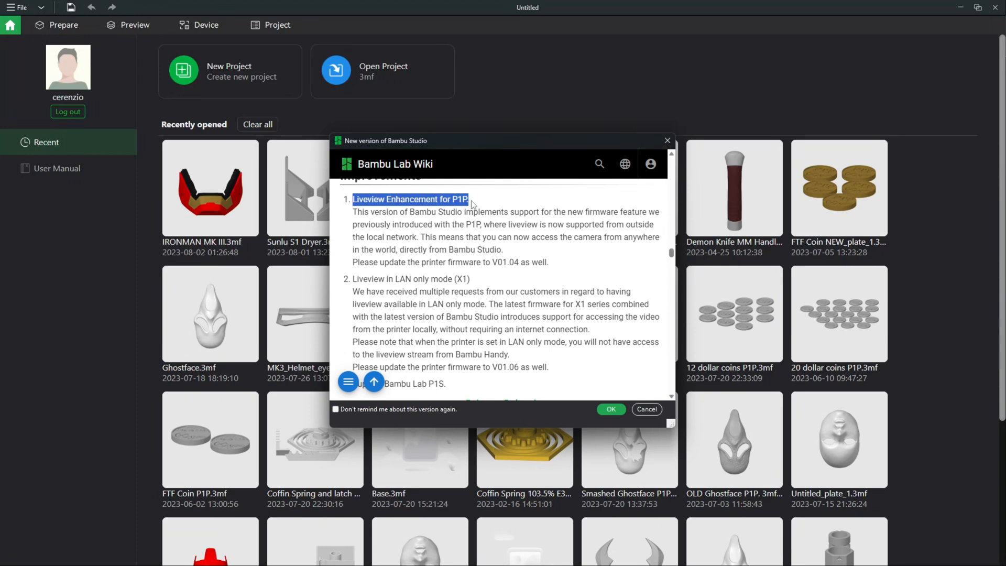
pyautogui.moveTo(526, 253)
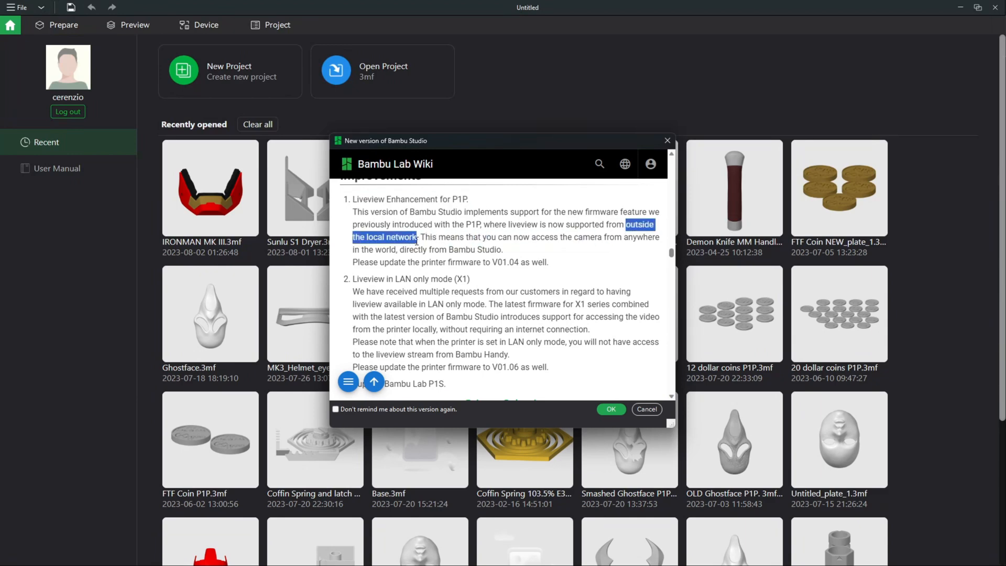
pyautogui.scroll(-3)
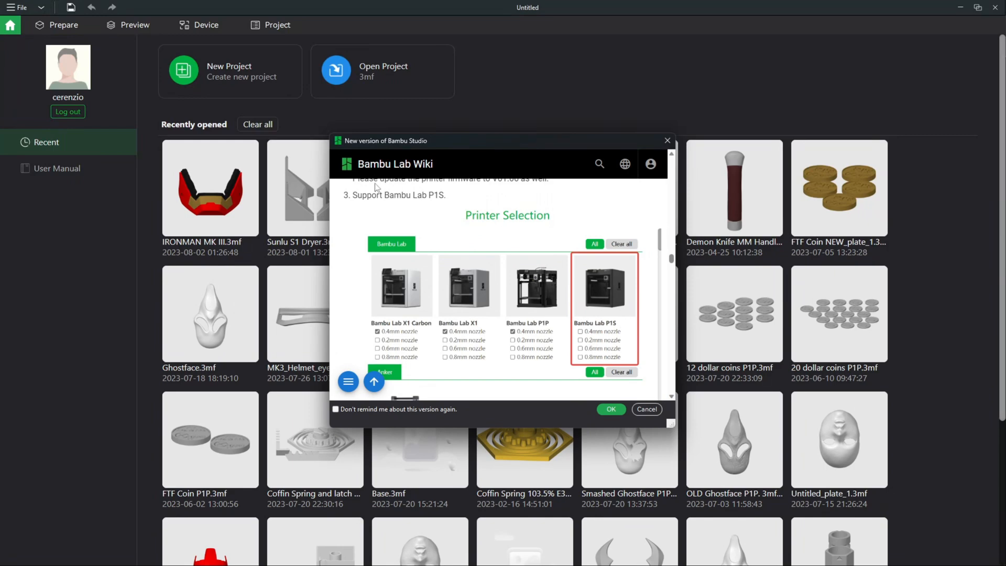
pyautogui.doubleClick(397, 195)
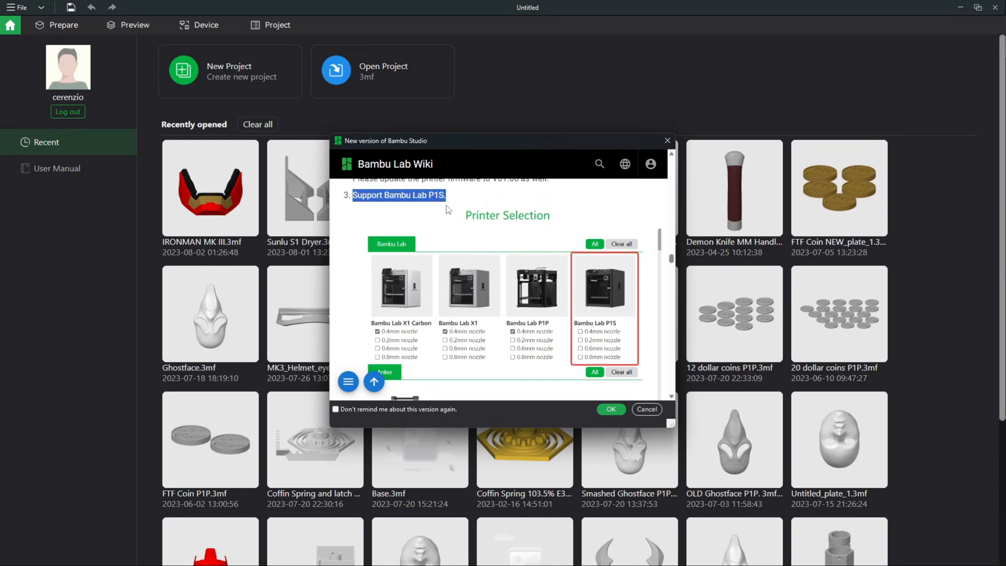
pyautogui.moveTo(513, 253)
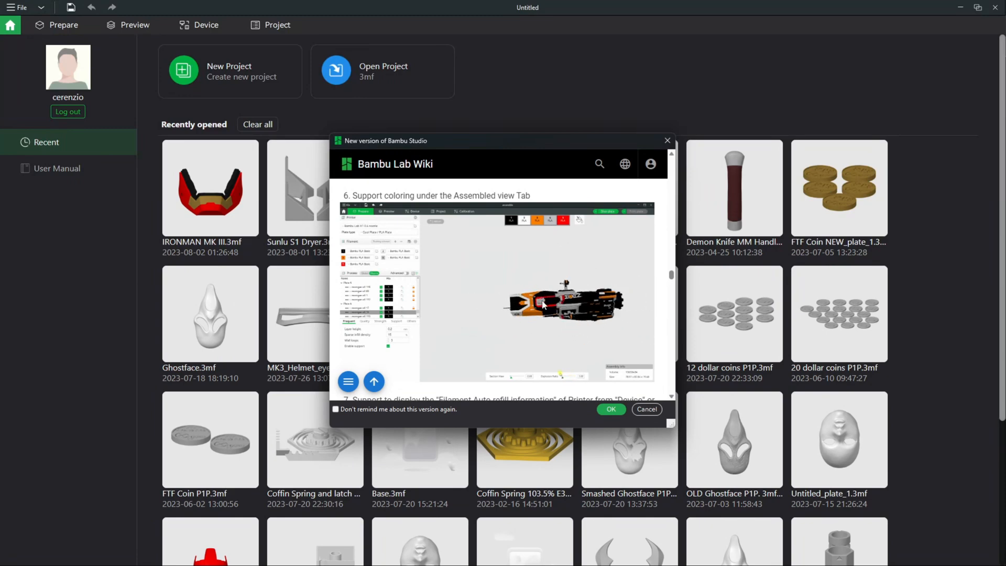
pyautogui.moveTo(571, 315)
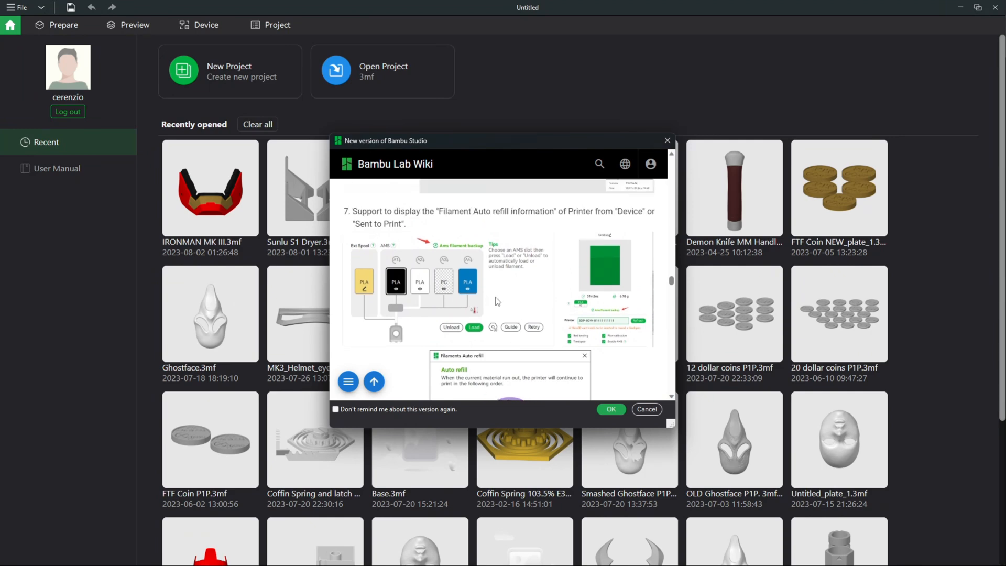
# Highlight the filament auto refill feature sentence, then scroll to the transparent filament and rotation angle items
pyautogui.doubleClick(361, 212)
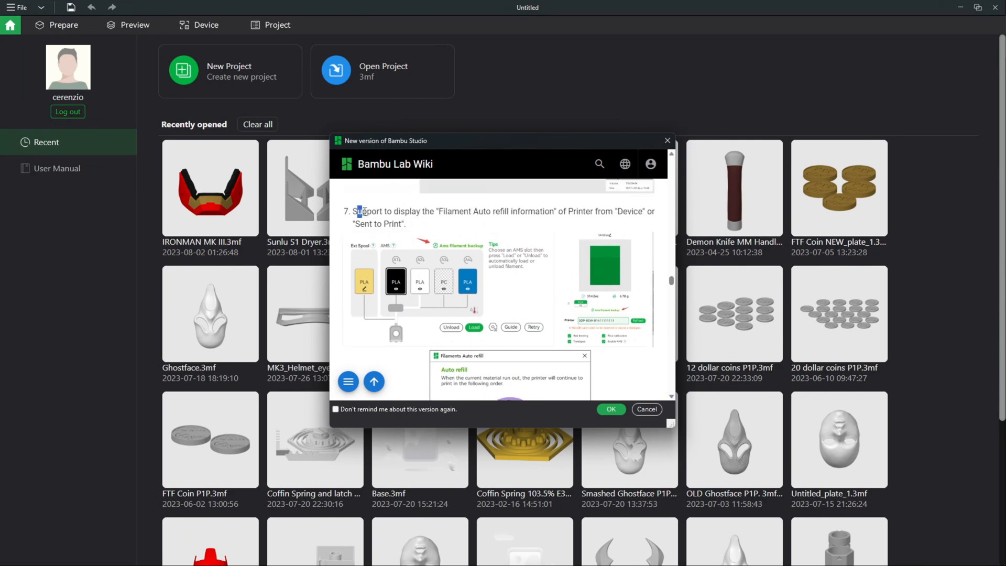
pyautogui.moveTo(359, 212); pyautogui.dragTo(478, 212)
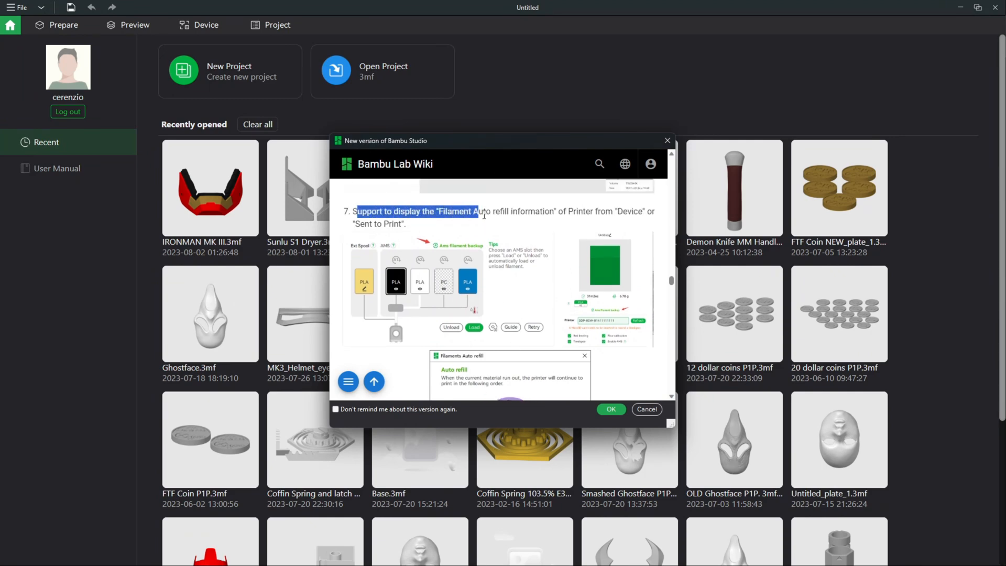
pyautogui.moveTo(478, 211); pyautogui.dragTo(590, 210)
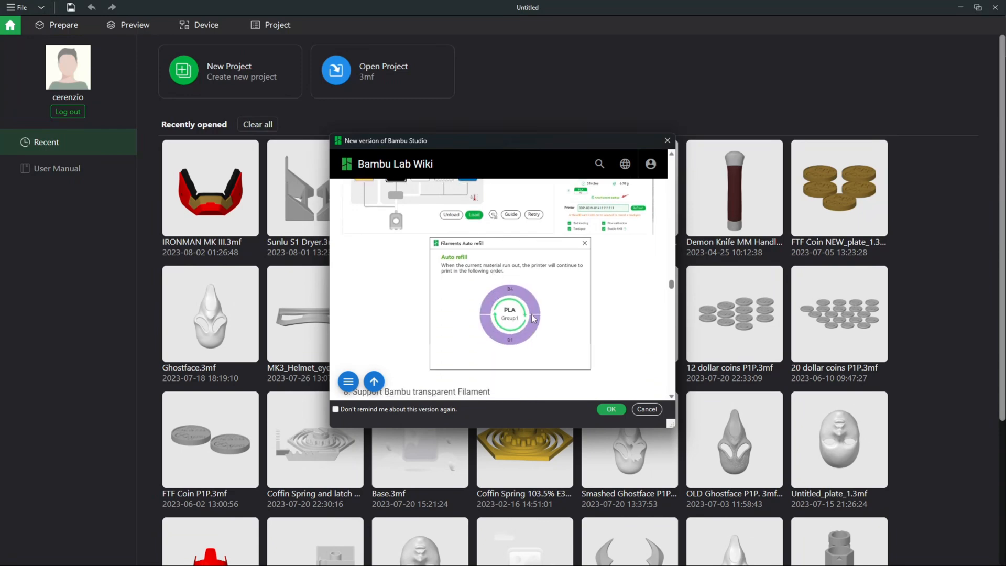
pyautogui.moveTo(388, 287)
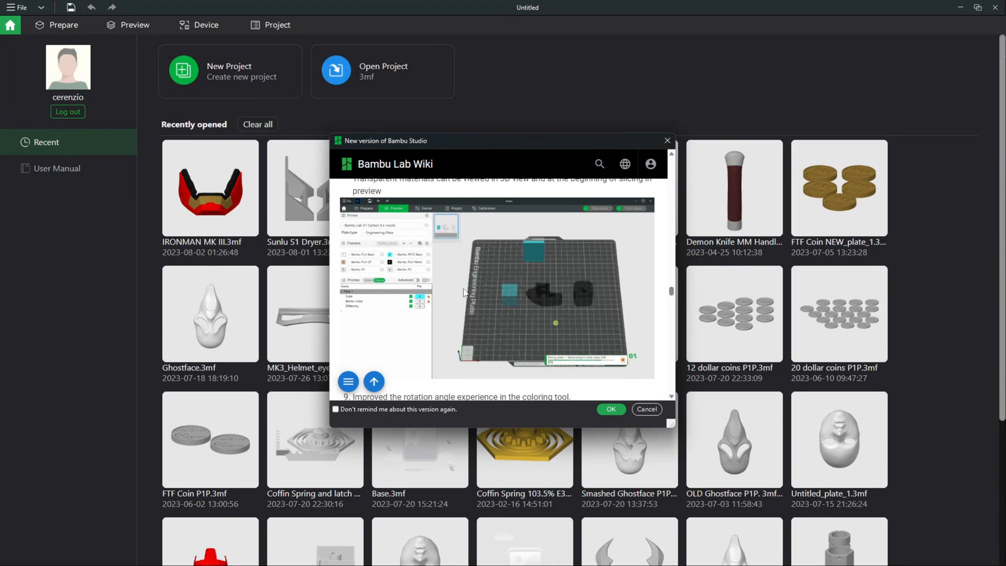
pyautogui.scroll(-3)
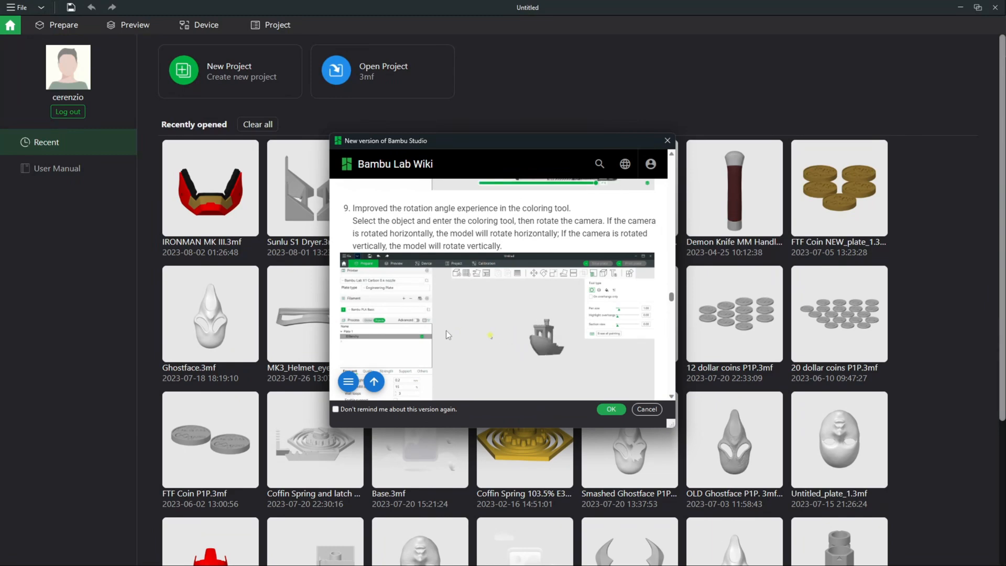
# Scroll past item 10's multicolor travel-path screenshots to items 11 through 14
pyautogui.scroll(-3)
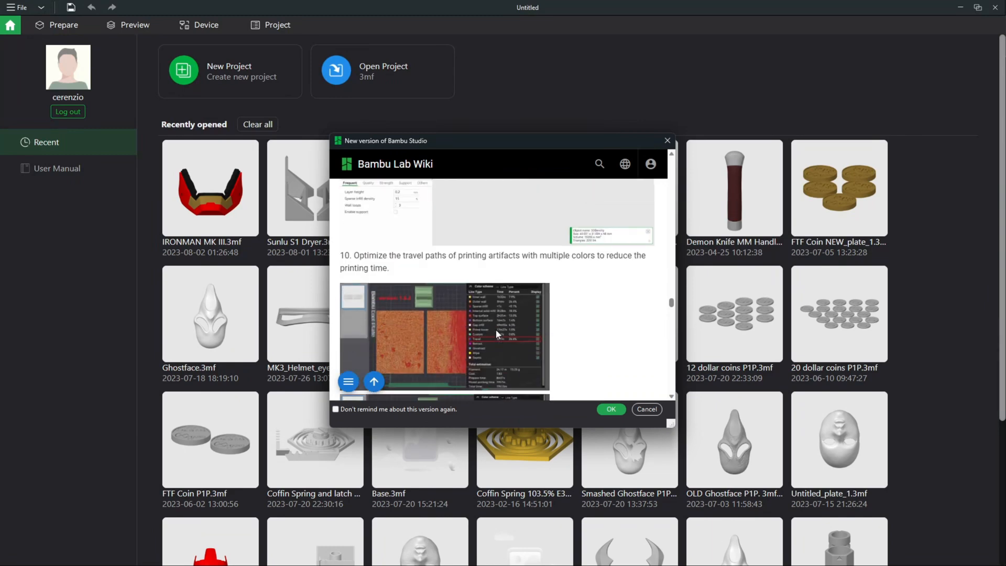
pyautogui.scroll(-3)
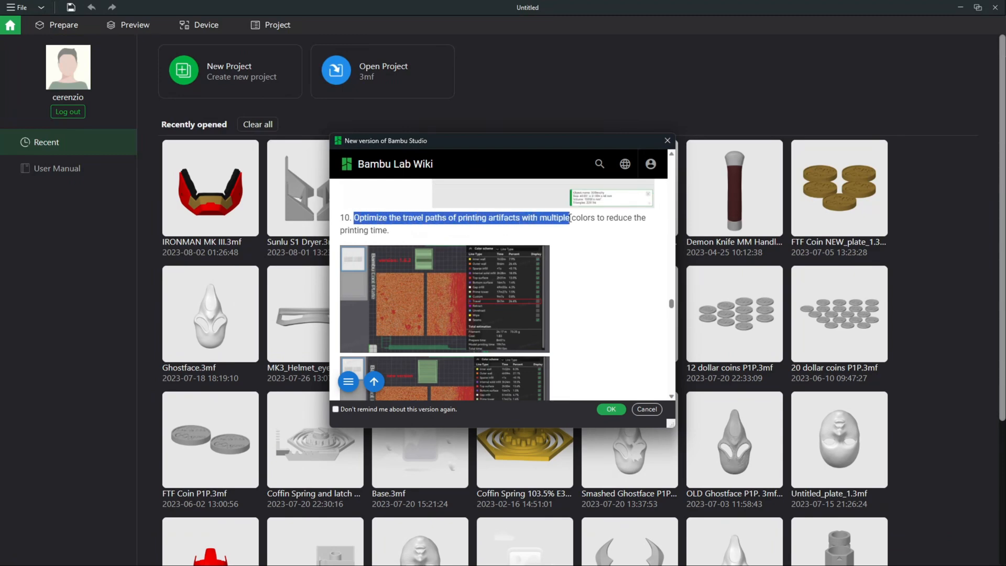
pyautogui.scroll(-3)
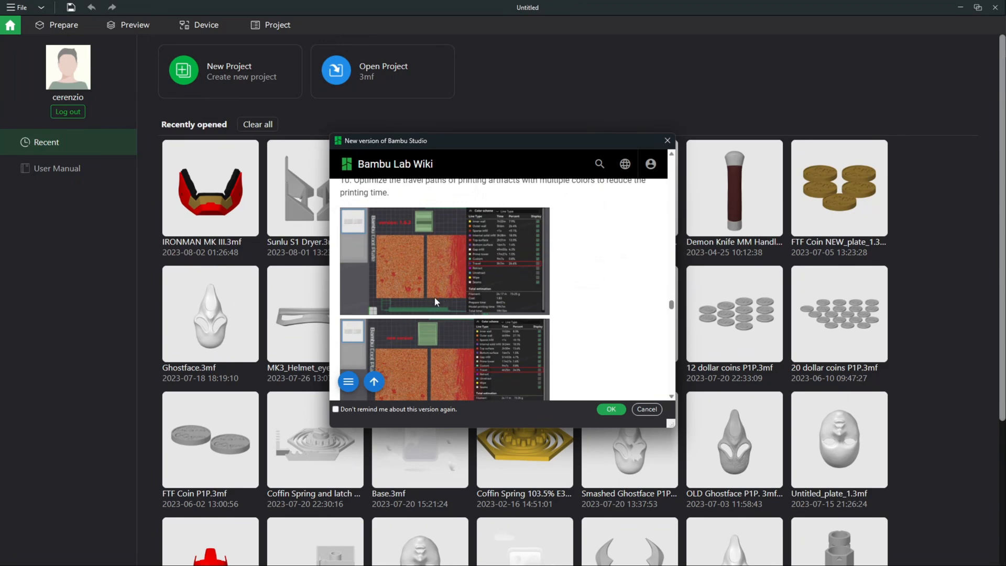
pyautogui.scroll(-3)
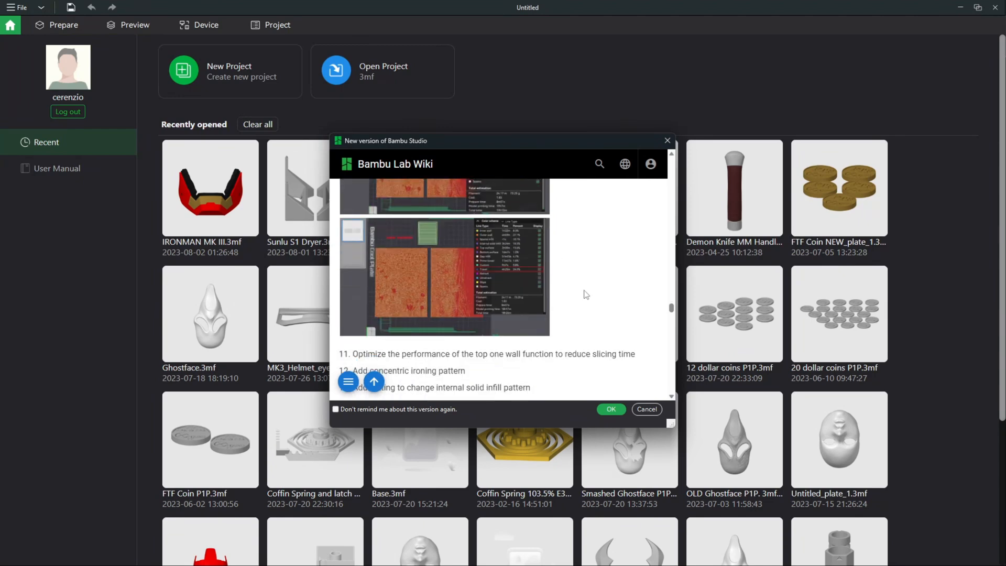
pyautogui.scroll(-3)
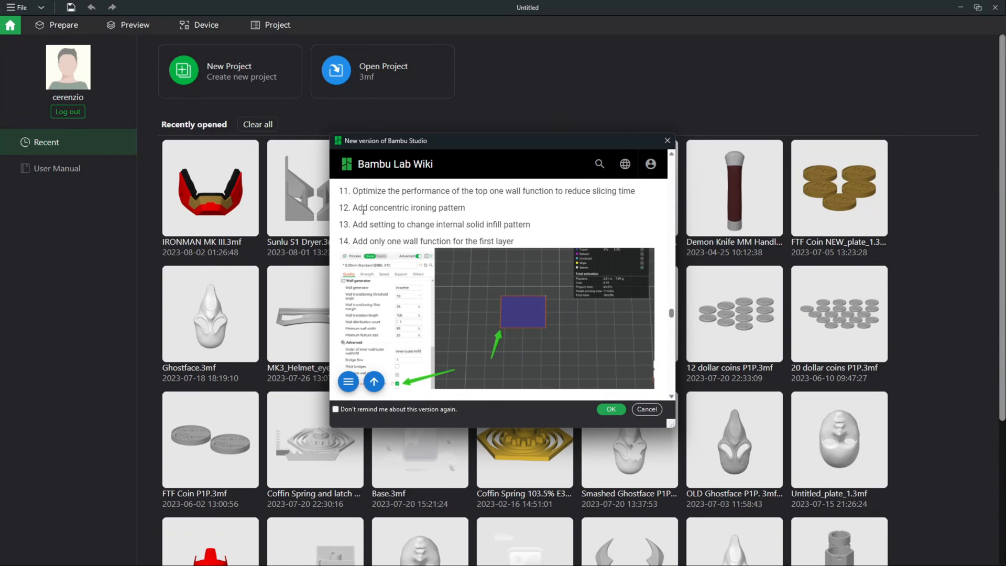
# Highlight item 15's z hop auto-lift description with item 16's arachne wall generator below
pyautogui.doubleClick(388, 207)
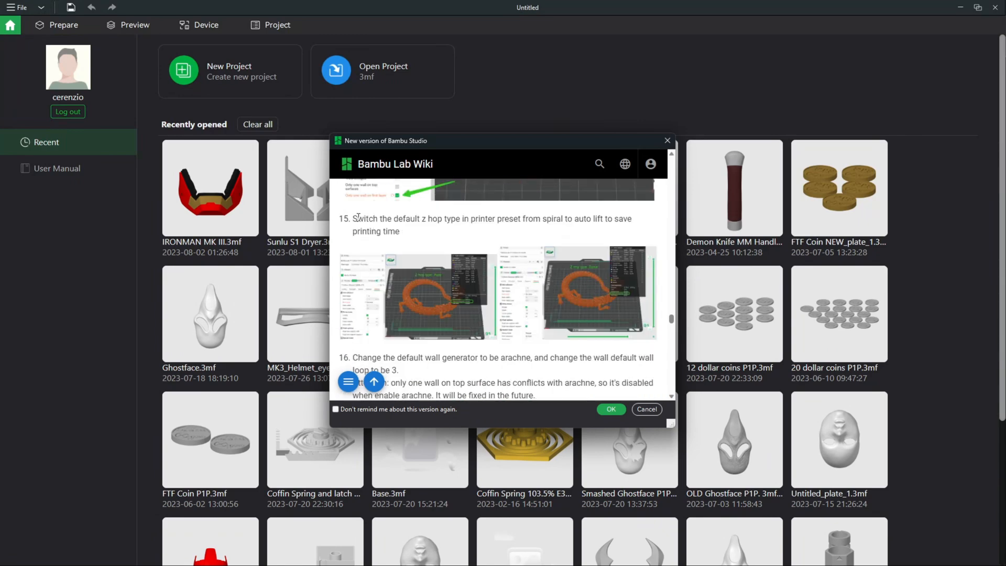
pyautogui.moveTo(353, 218); pyautogui.dragTo(399, 231)
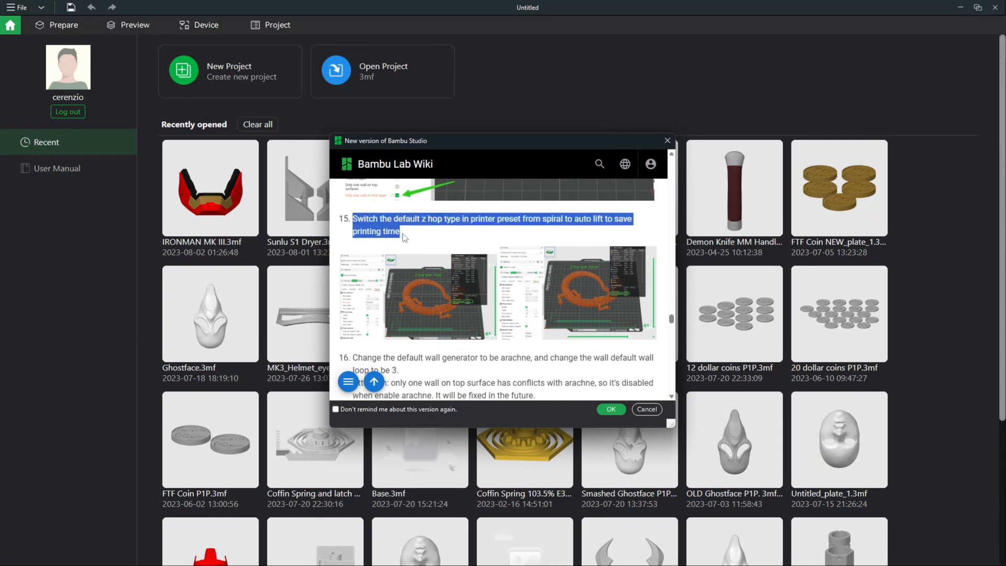
pyautogui.moveTo(484, 228)
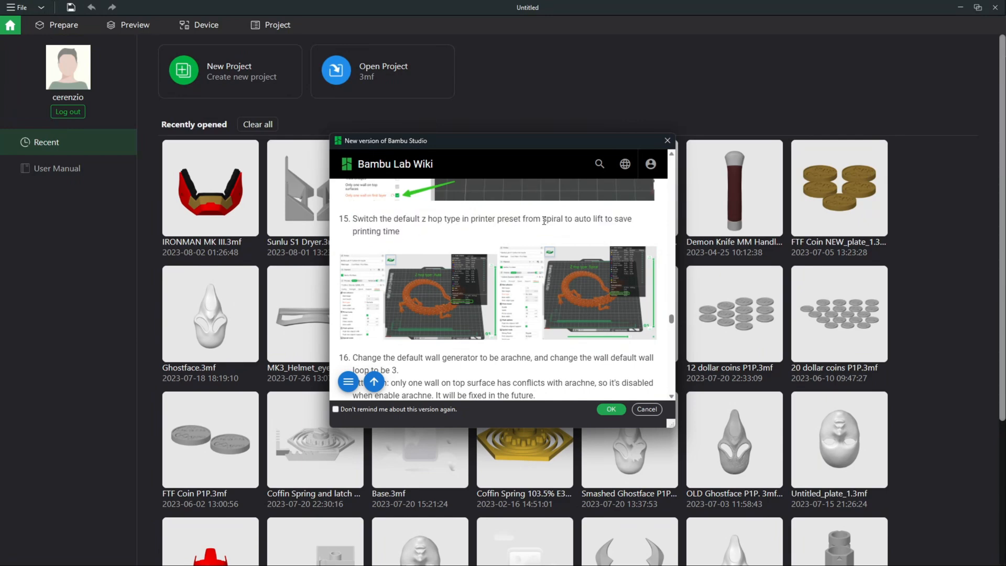
pyautogui.doubleClick(588, 219)
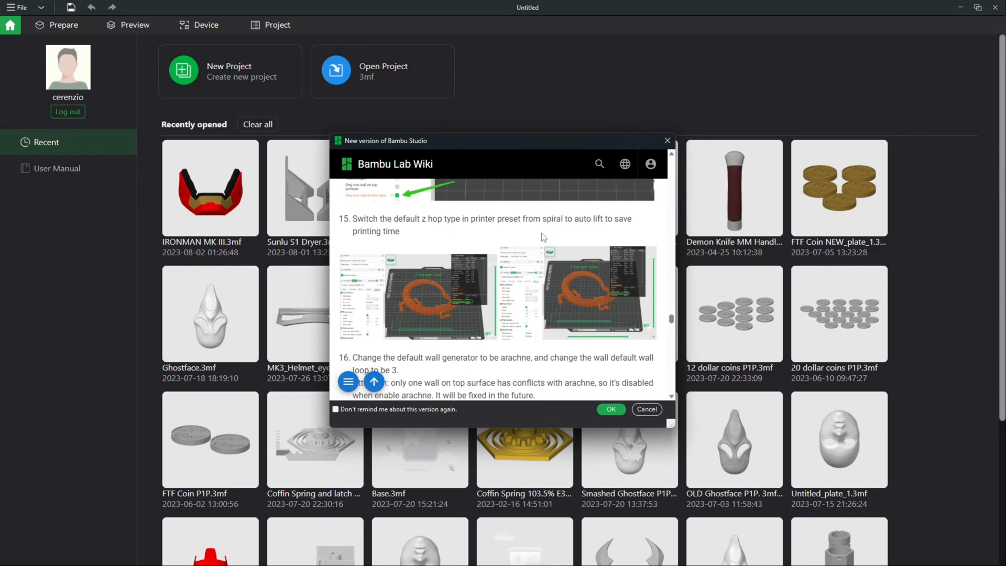
# Scroll down to item 17, Show Overhang area in 3D Prepare Tab
pyautogui.scroll(-3)
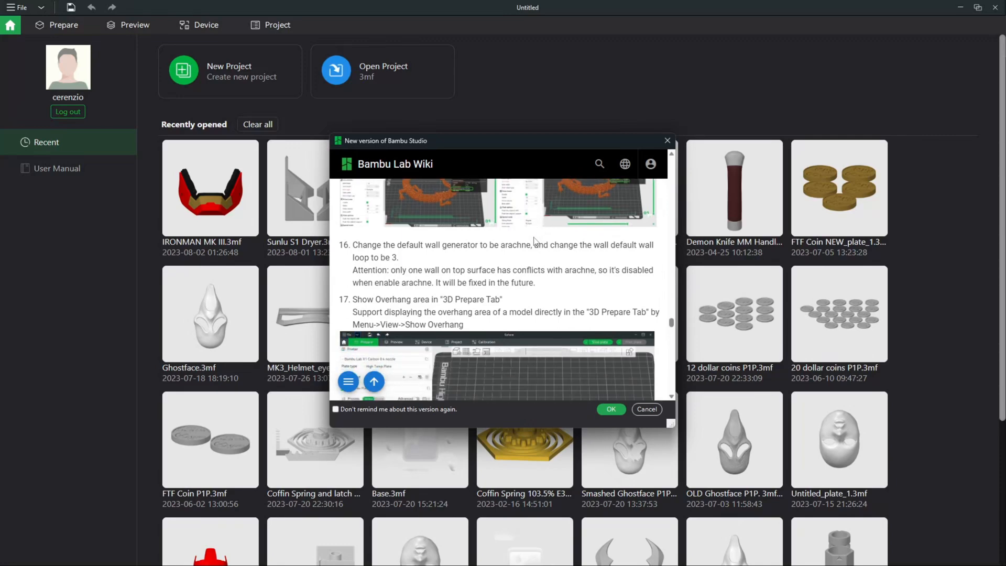
pyautogui.scroll(-3)
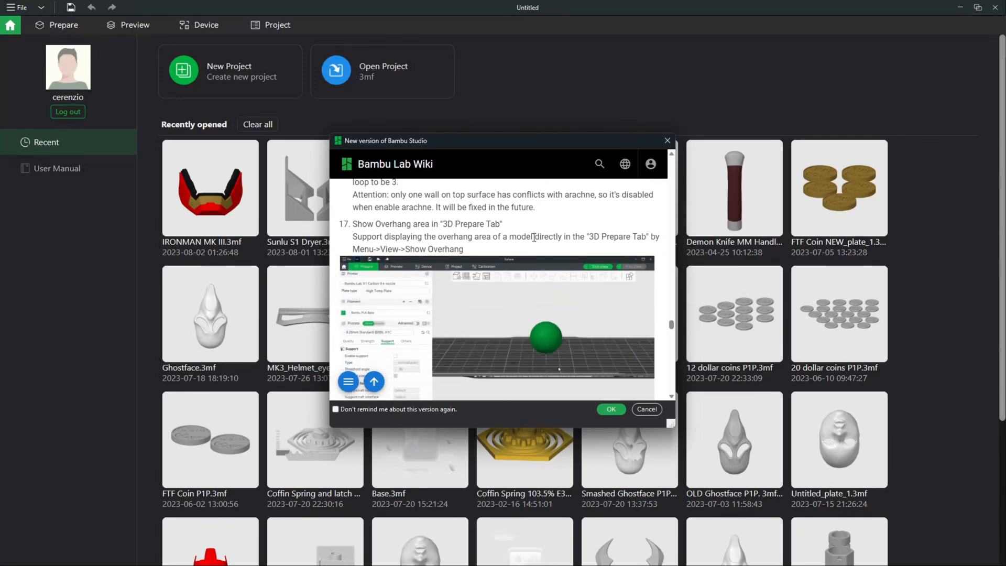
pyautogui.scroll(-3)
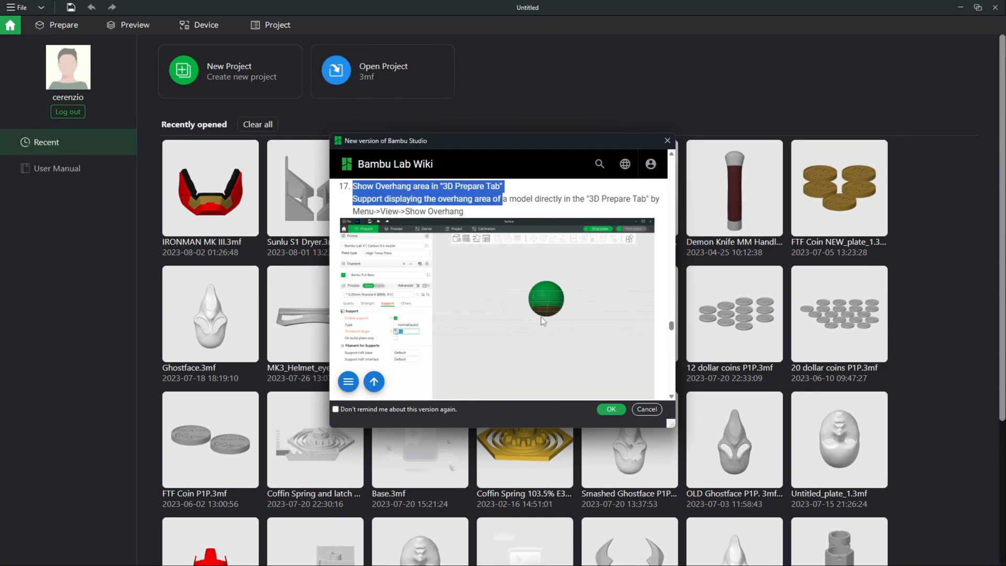
pyautogui.moveTo(556, 281)
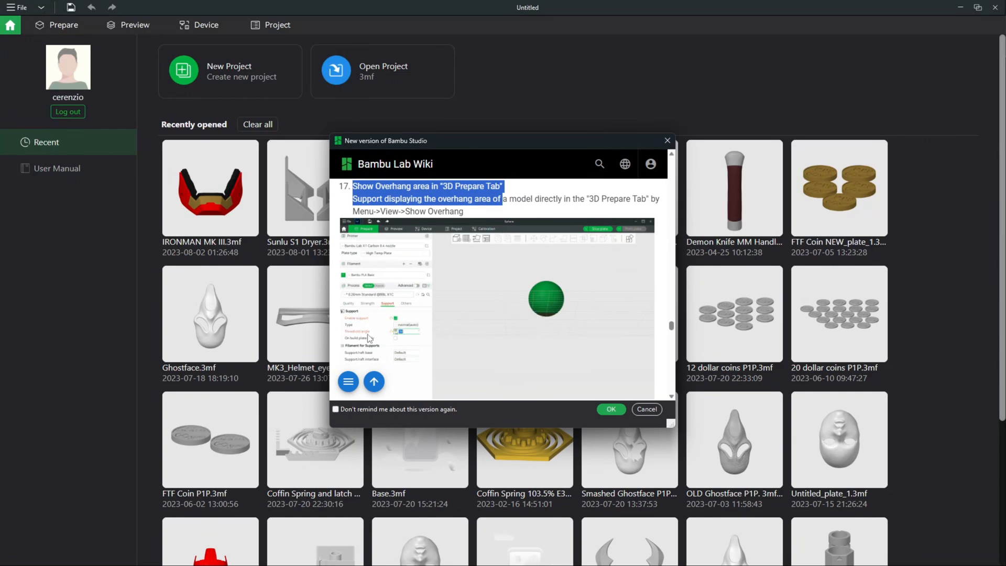
pyautogui.moveTo(575, 355)
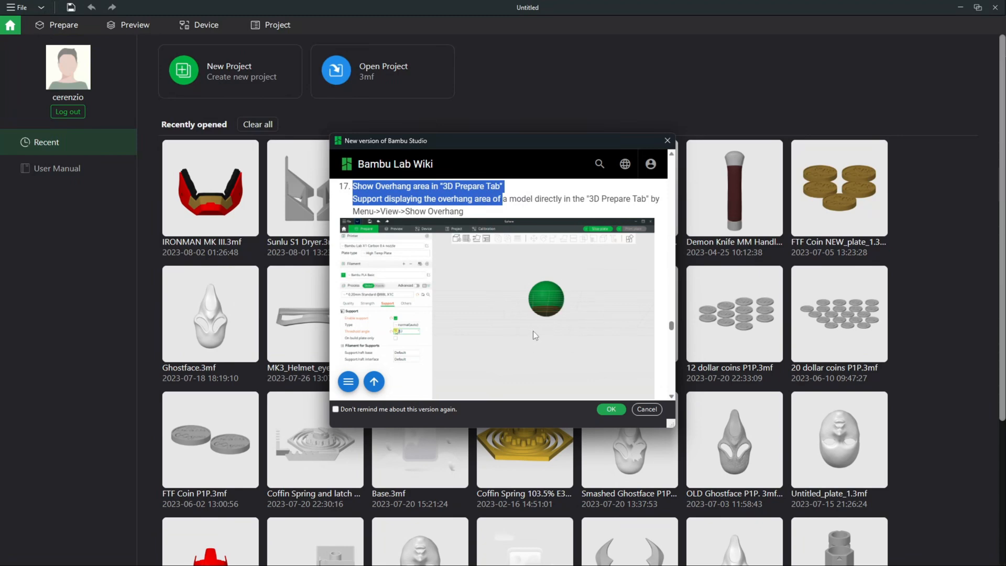
pyautogui.moveTo(518, 323)
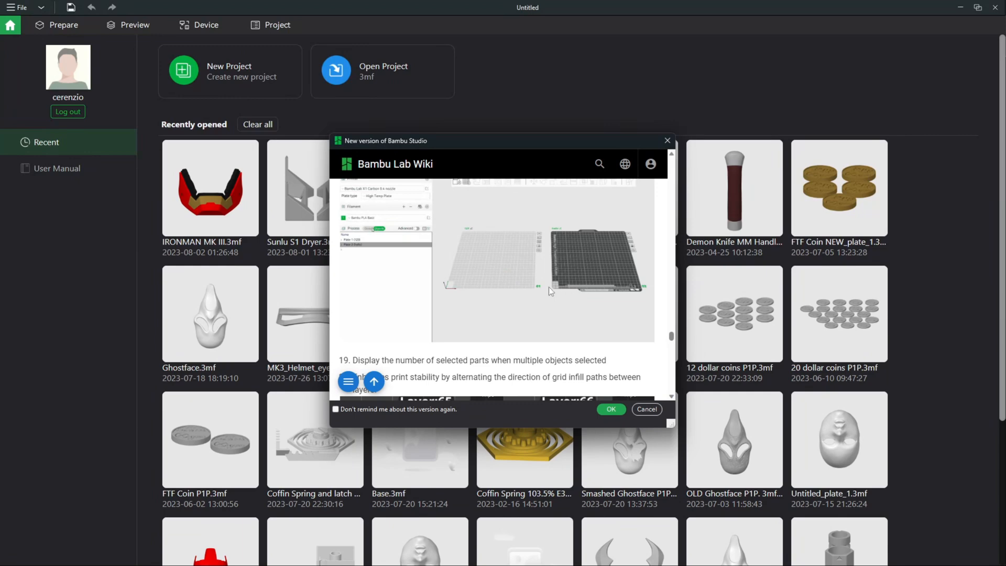
pyautogui.moveTo(591, 288)
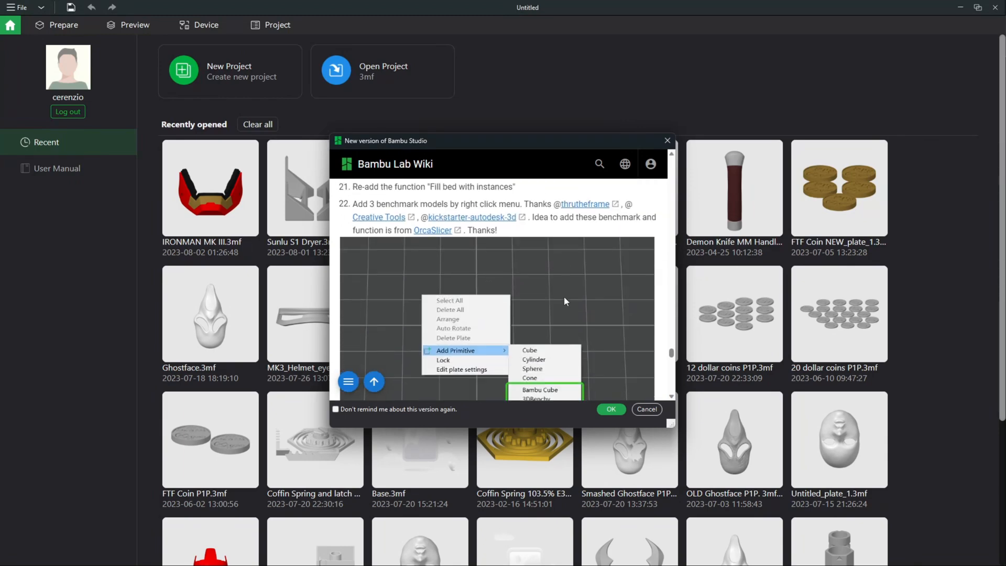
# Scroll past items 19–22 and the benchmark models to the print-sending error screenshot
pyautogui.click(541, 390)
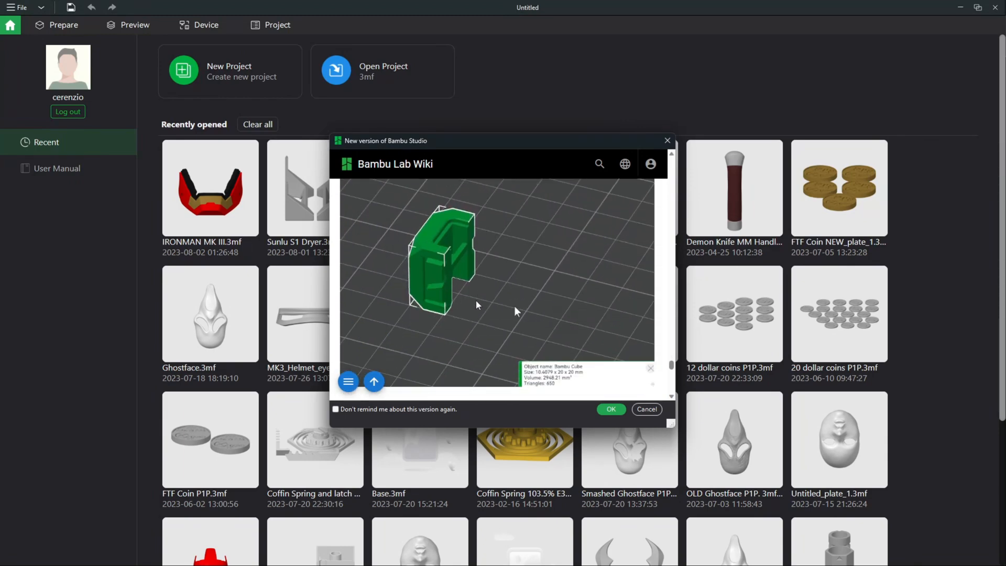
pyautogui.scroll(-3)
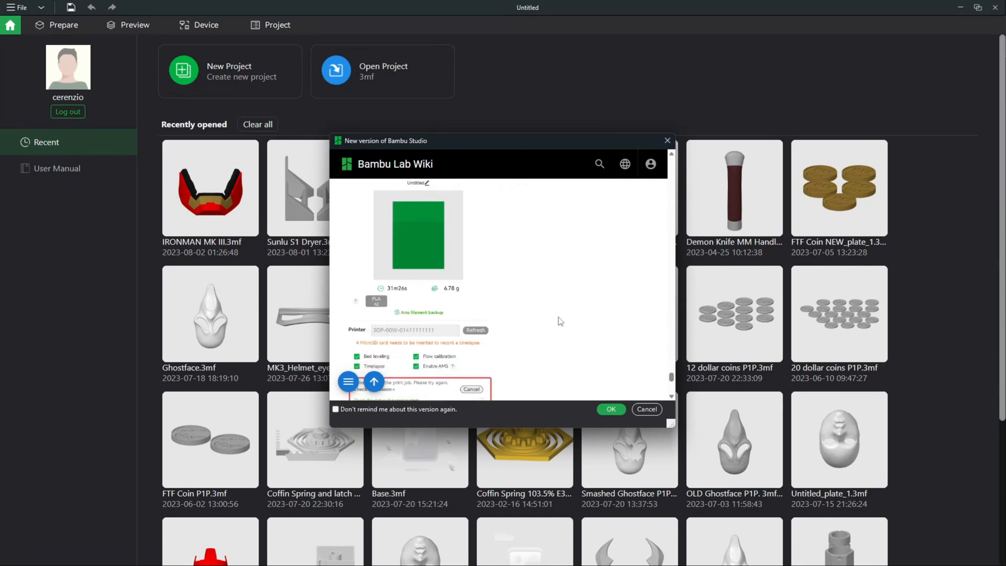
# Scroll the release notes back to the 1.7 Release Note heading and Summary section
pyautogui.scroll(-3)
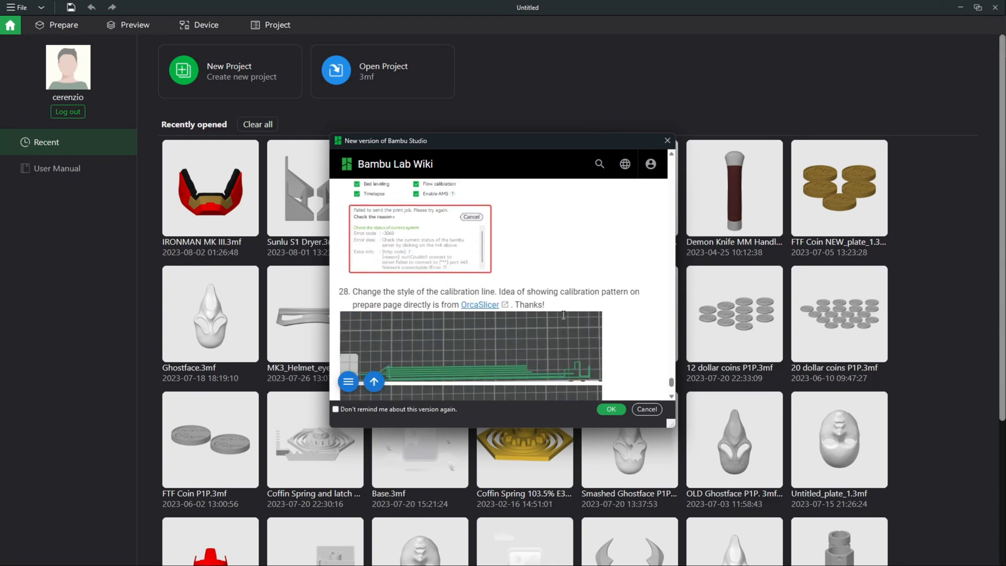
pyautogui.scroll(-3)
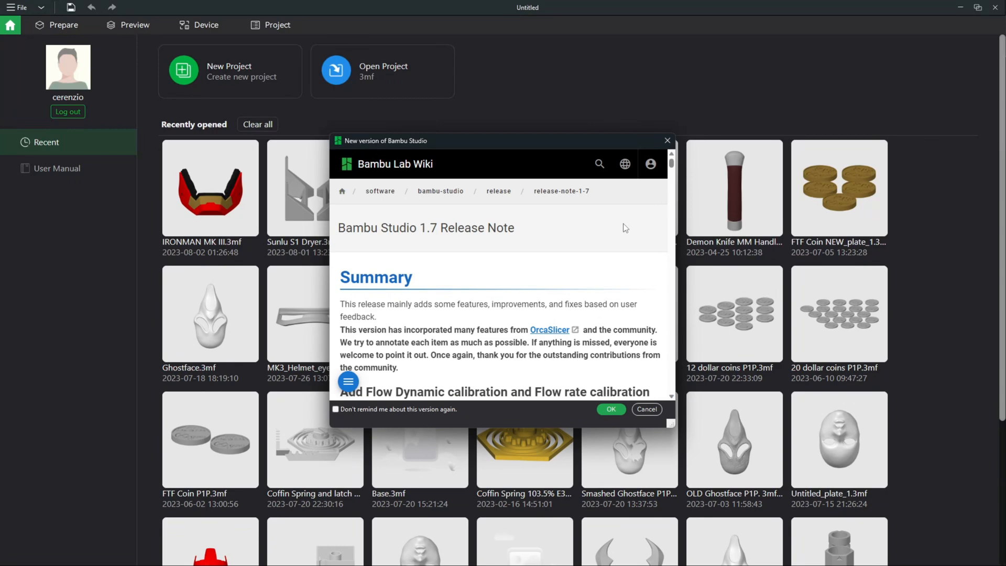
pyautogui.moveTo(604, 320)
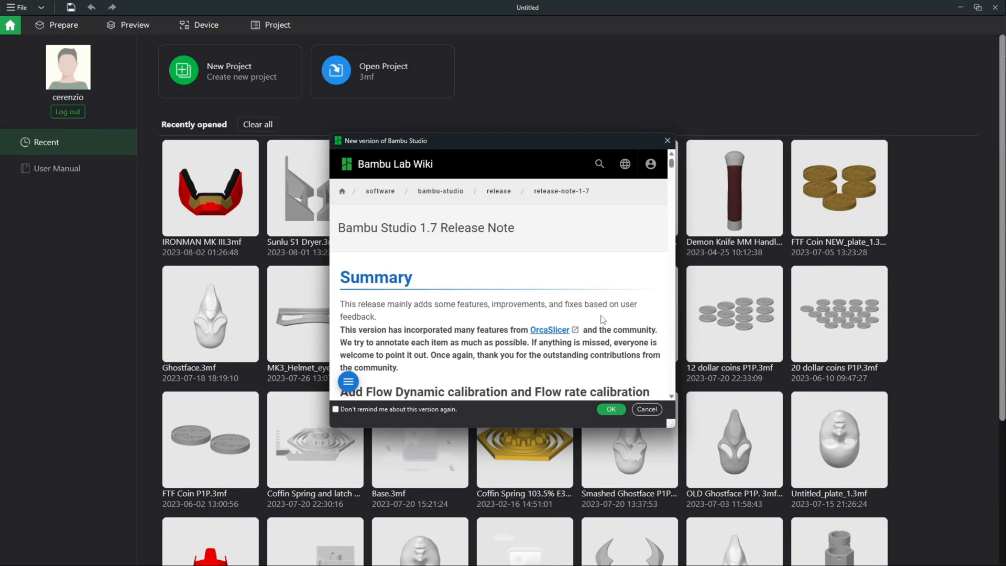